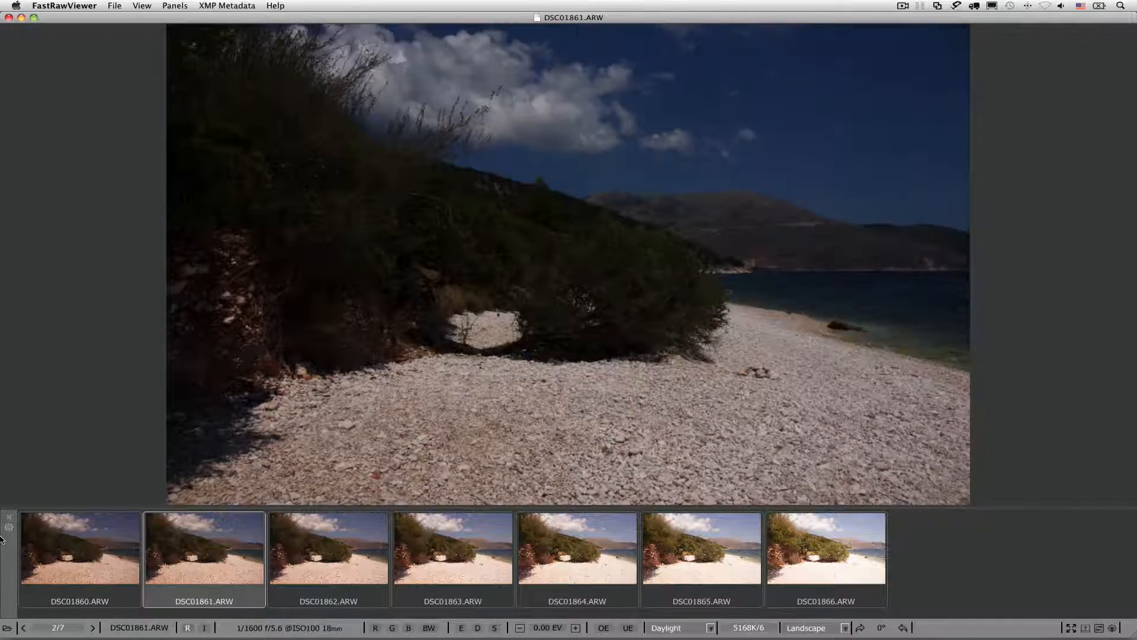
Step: Browse the bracketed shots up to 1866, then select DSC01860.ARW with raw histogram and exposure stats
left_click(451, 547)
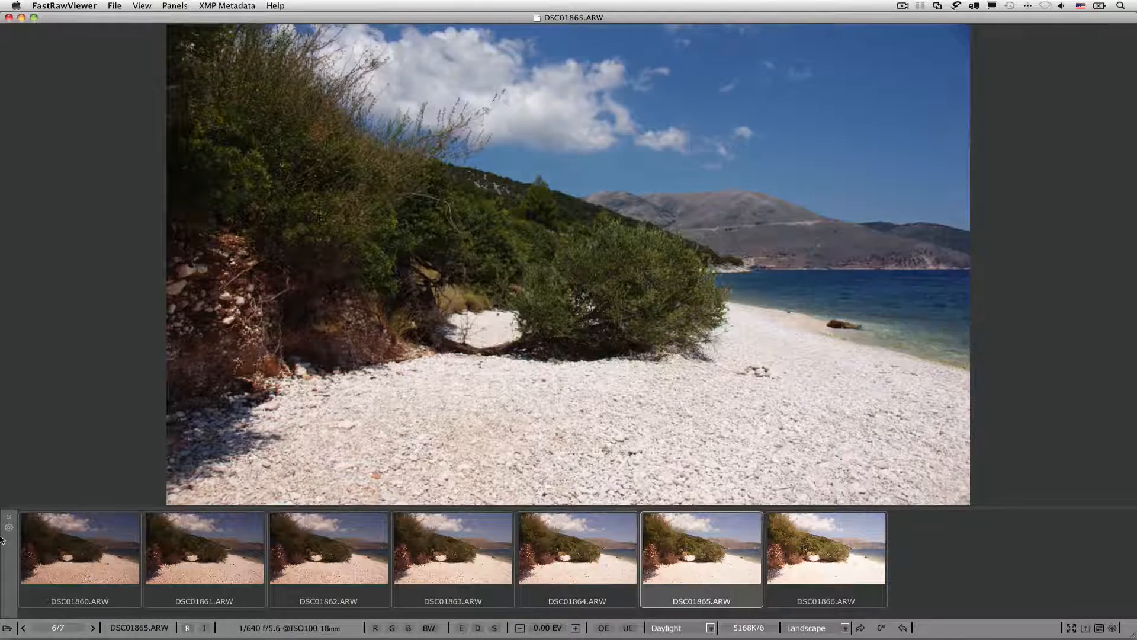
left_click(826, 556)
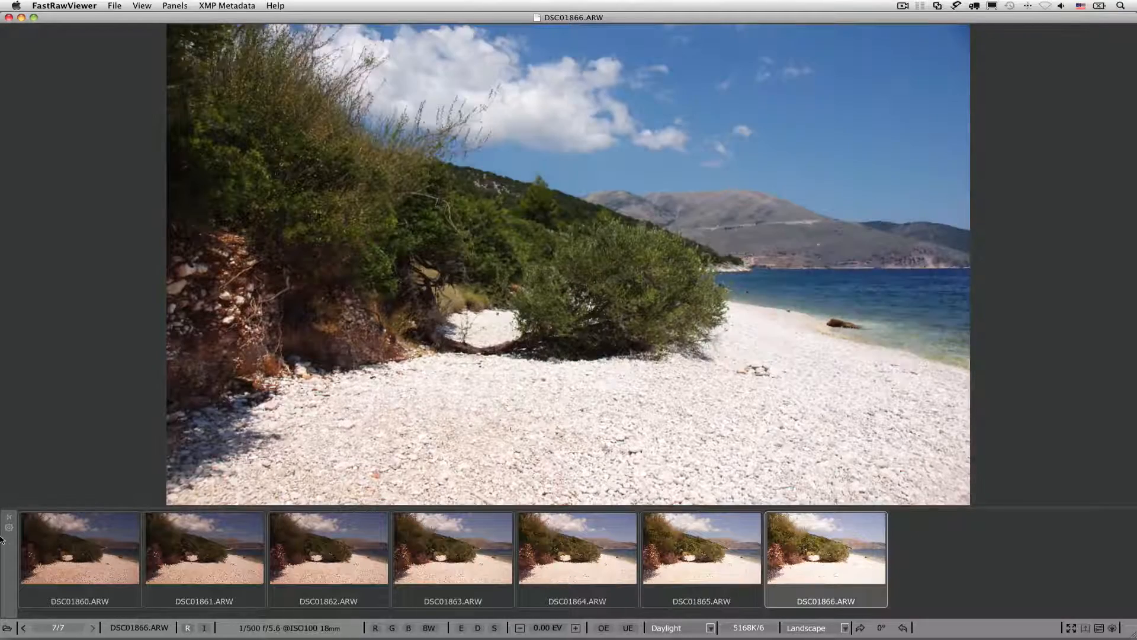
left_click(79, 548)
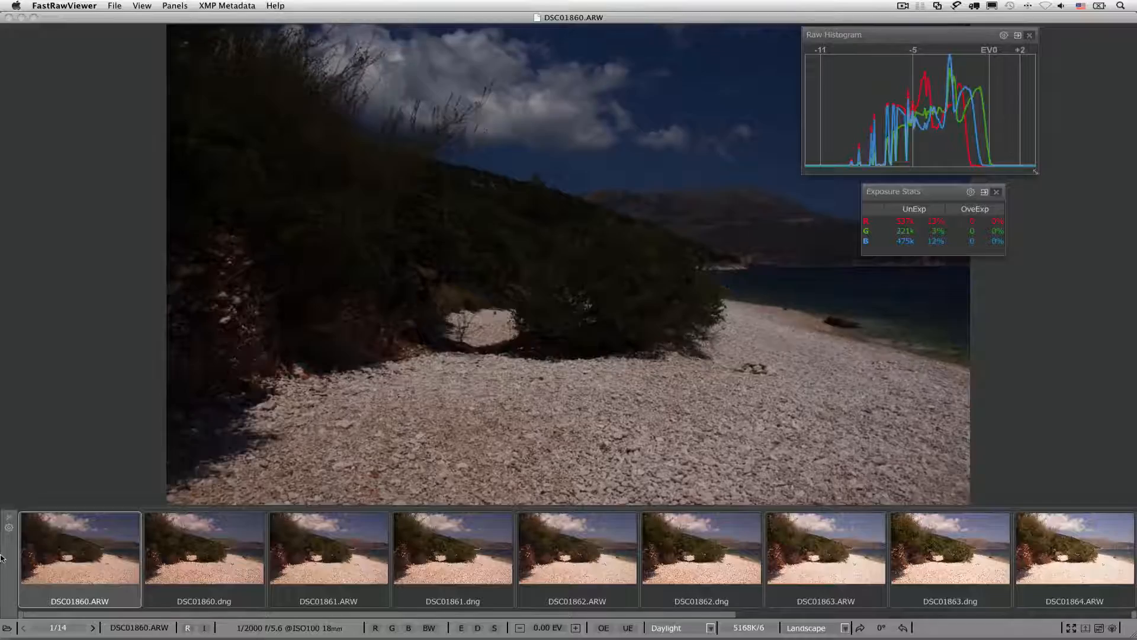
Step: Select DSC01860.dng to show its JPEG histogram
left_click(204, 549)
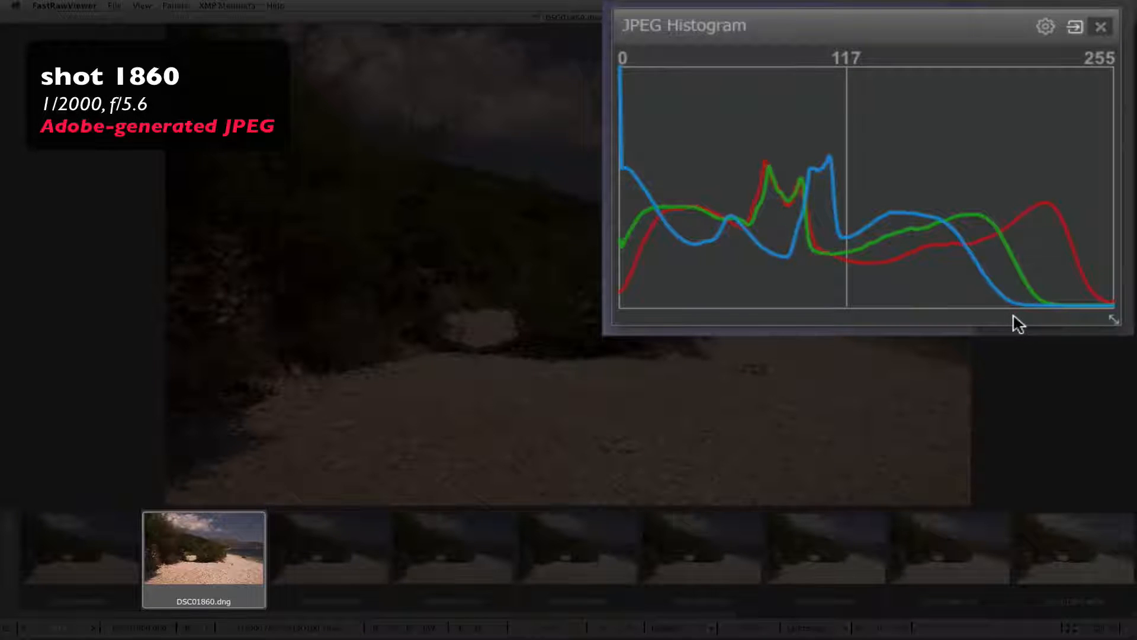
mouse_move(632, 224)
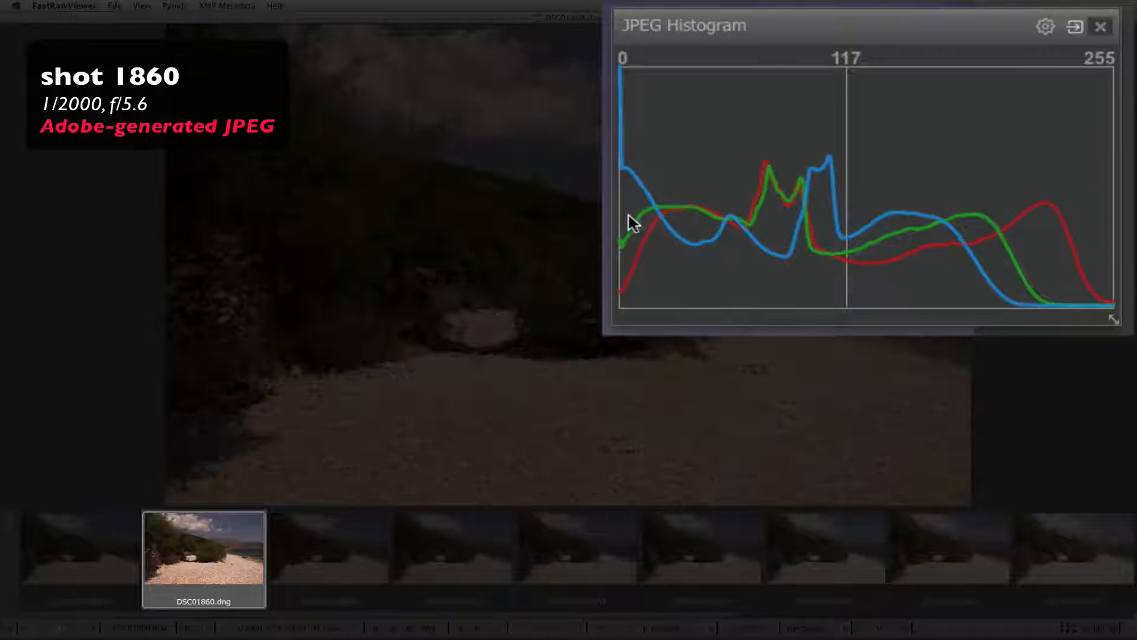
mouse_move(631, 265)
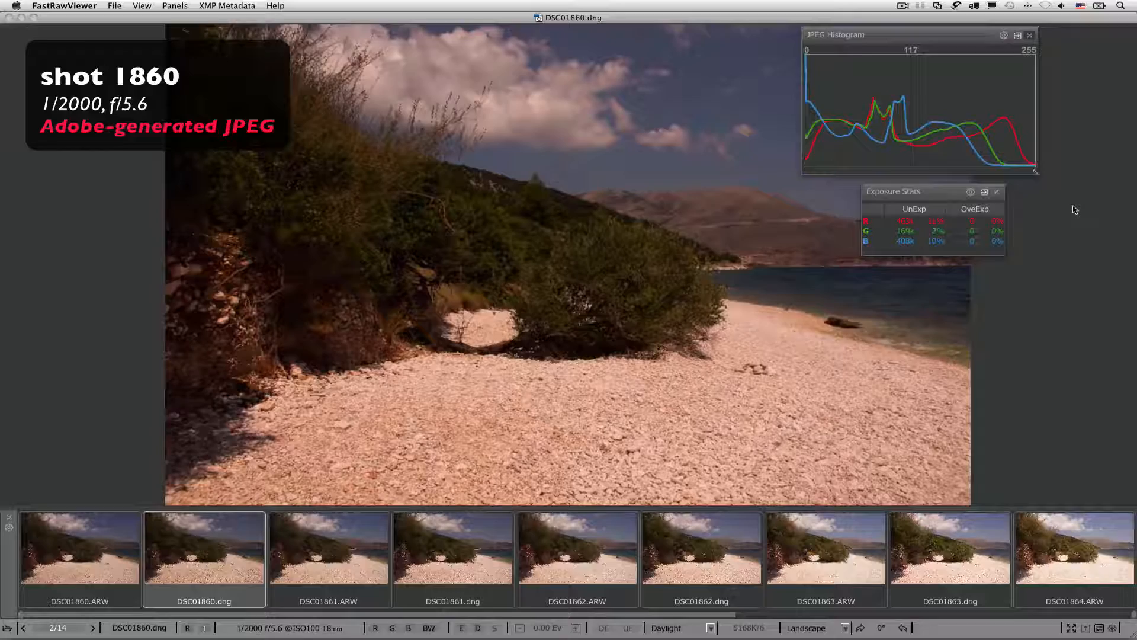
Step: Return to DSC01860.ARW's raw histogram, then move to shot 1861's embedded JPEG histogram
left_click(79, 548)
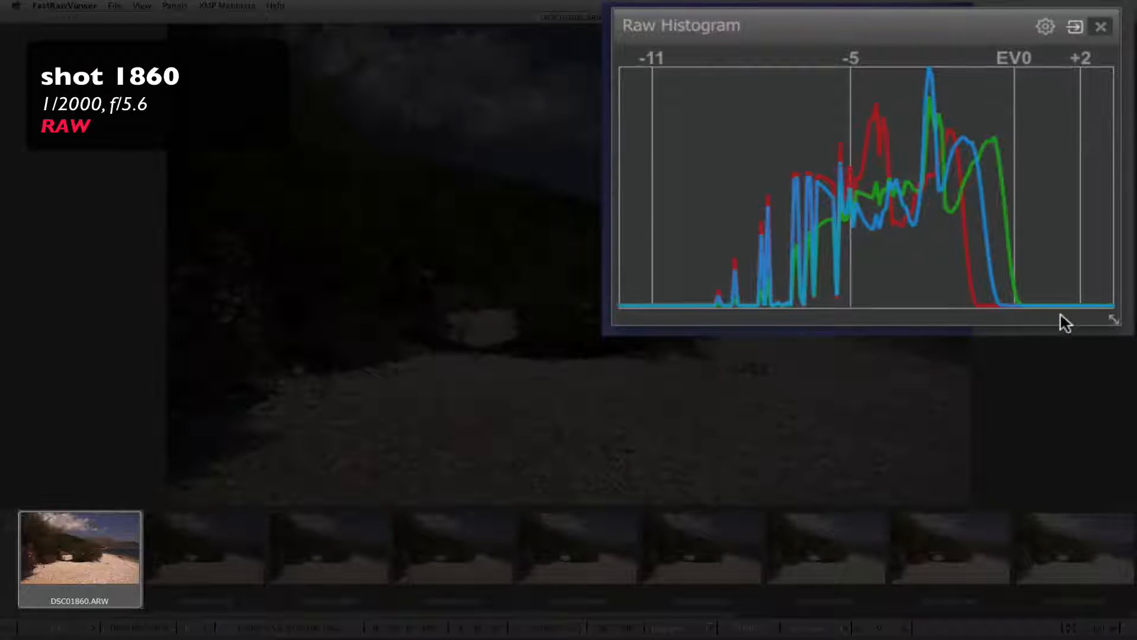
mouse_move(977, 322)
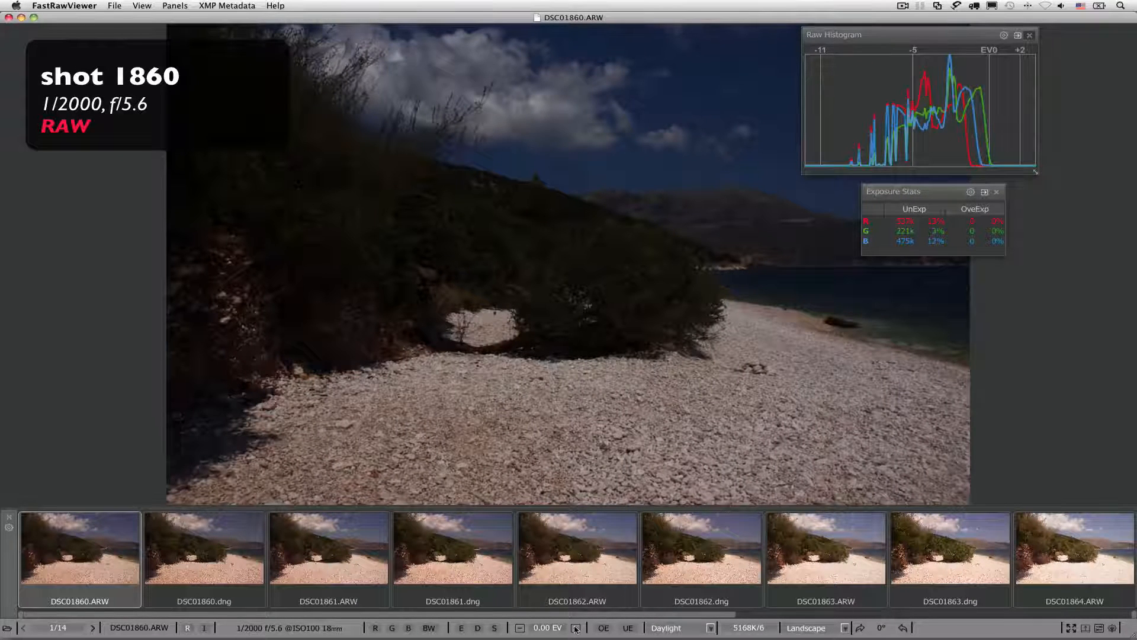
left_click(576, 627)
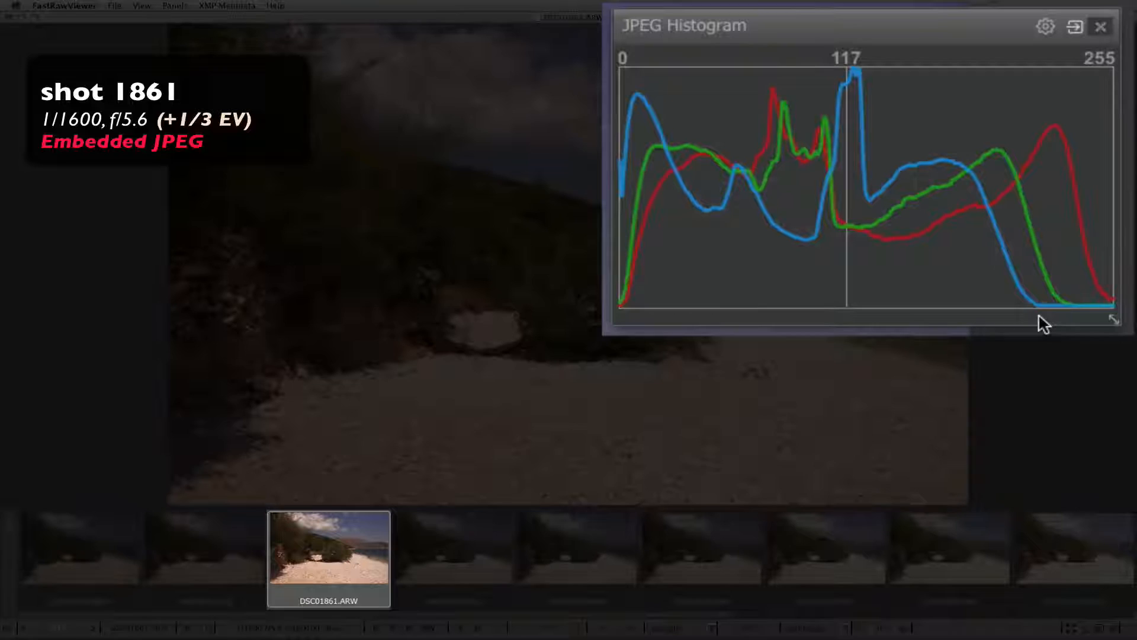
mouse_move(650, 227)
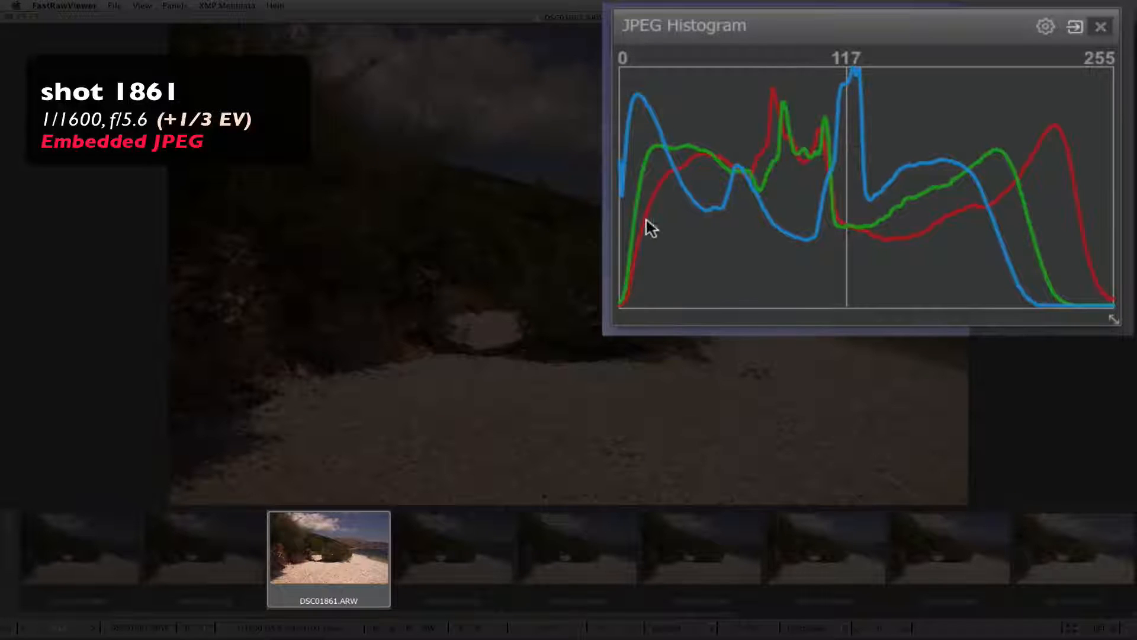
mouse_move(628, 218)
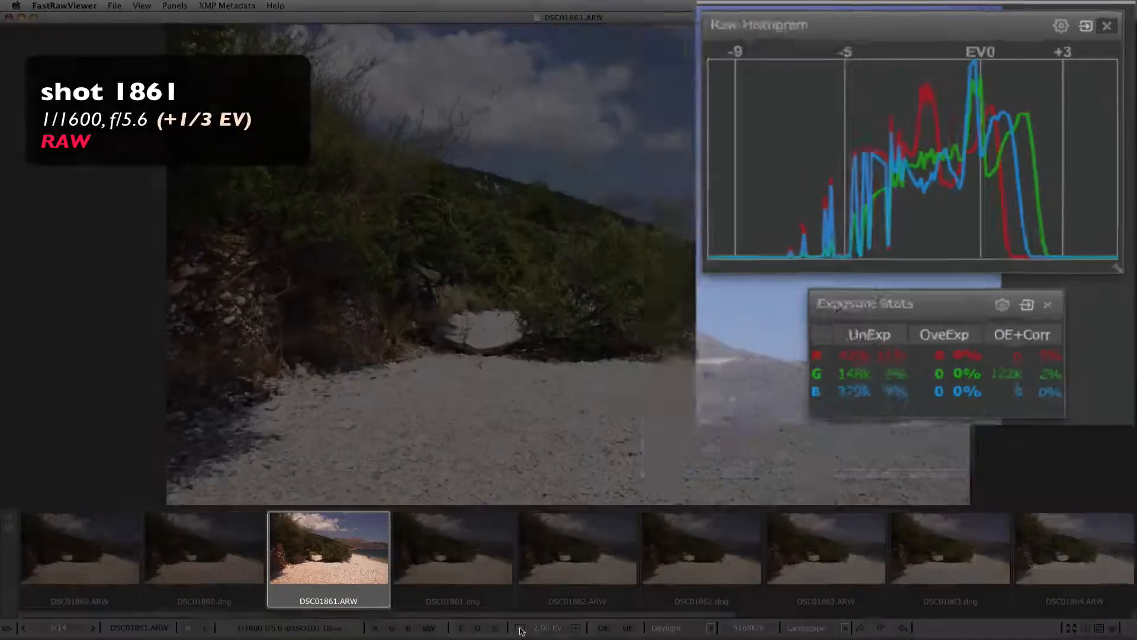
Step: Brighten shot 1861 with the EV+ exposure correction, adding an OE+Corr stats column
left_click(483, 614)
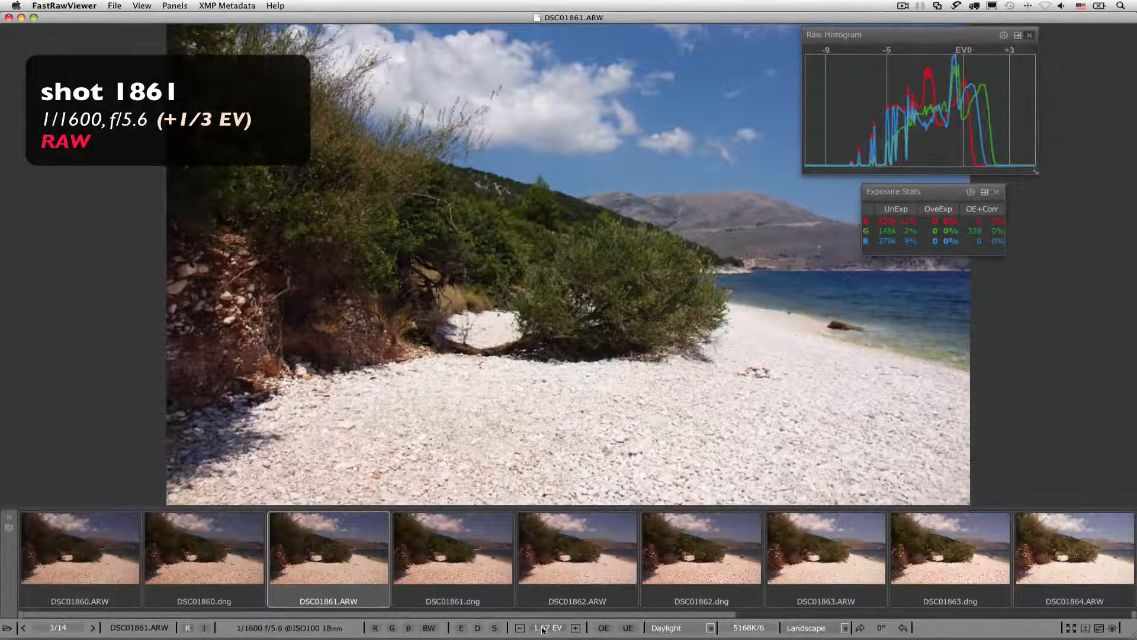
Step: Reset exposure correction to 0.00 EV and return to DSC01860.ARW
left_click(547, 628)
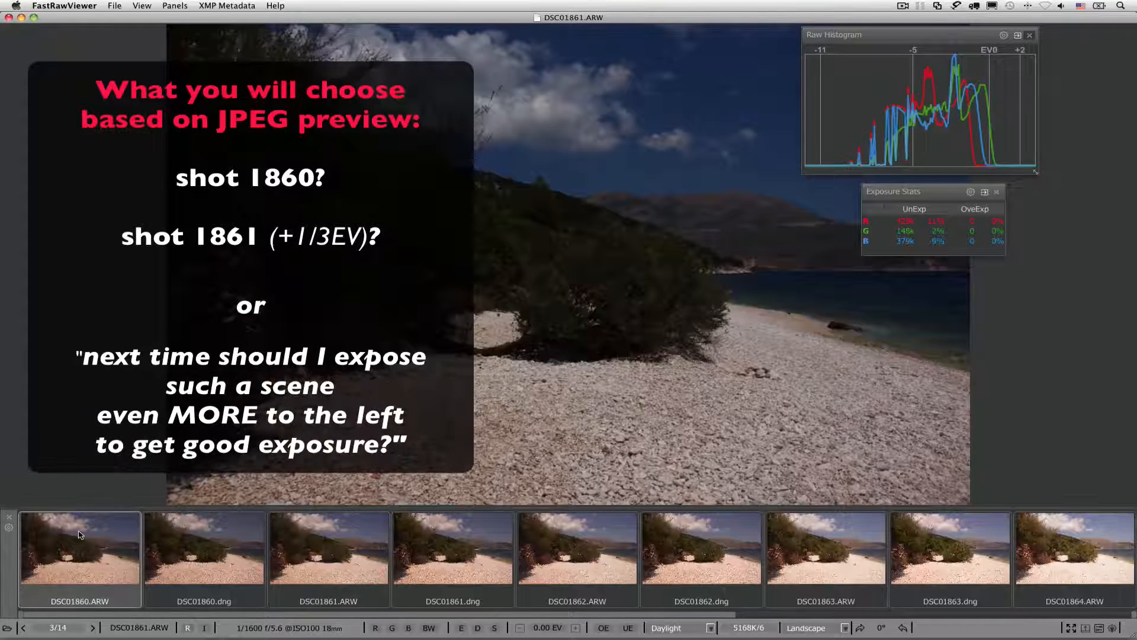
left_click(79, 551)
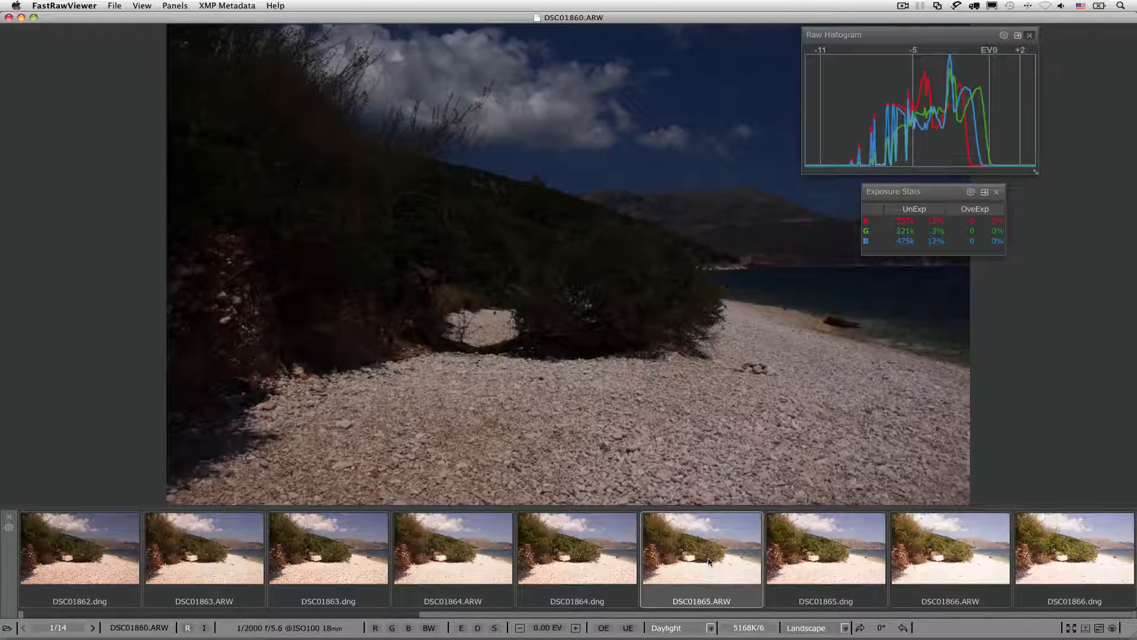
Step: Select DSC01865.dng, the +1.67 EV bracket, with its JPEG histogram and exposure stats
left_click(700, 548)
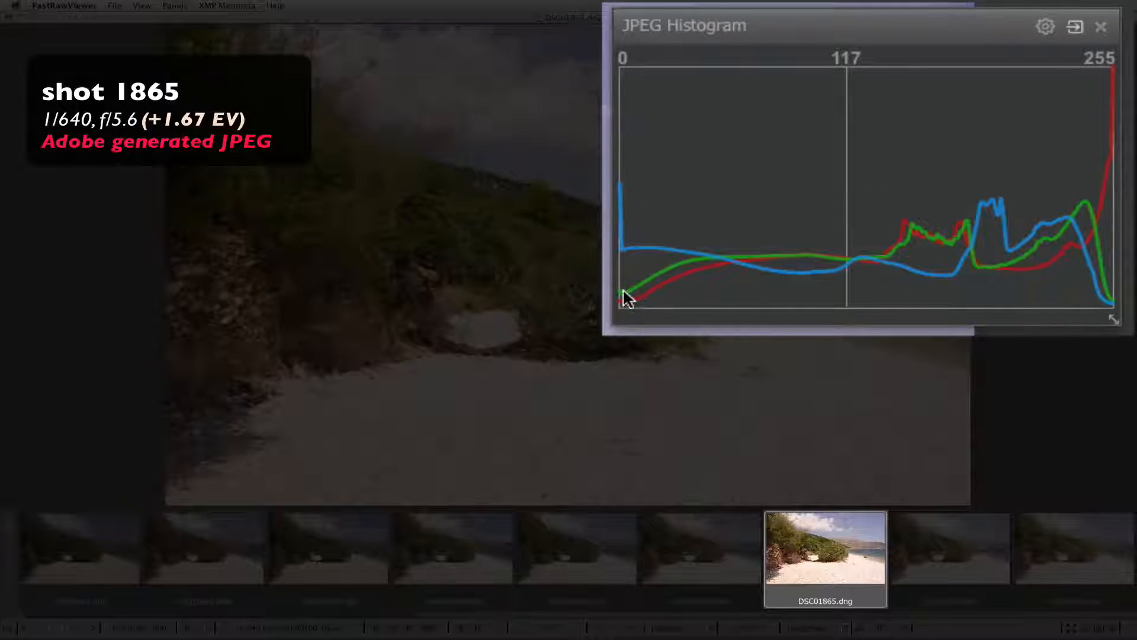
mouse_move(635, 327)
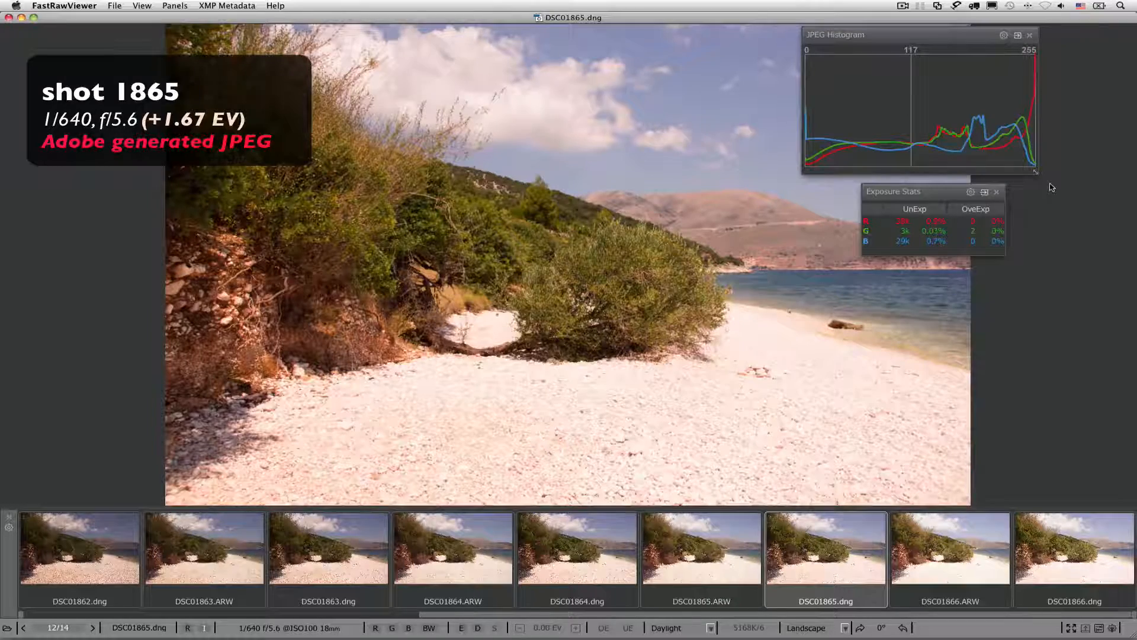
Step: Select DSC01865.ARW with its raw histogram and mark it with the green label
left_click(700, 550)
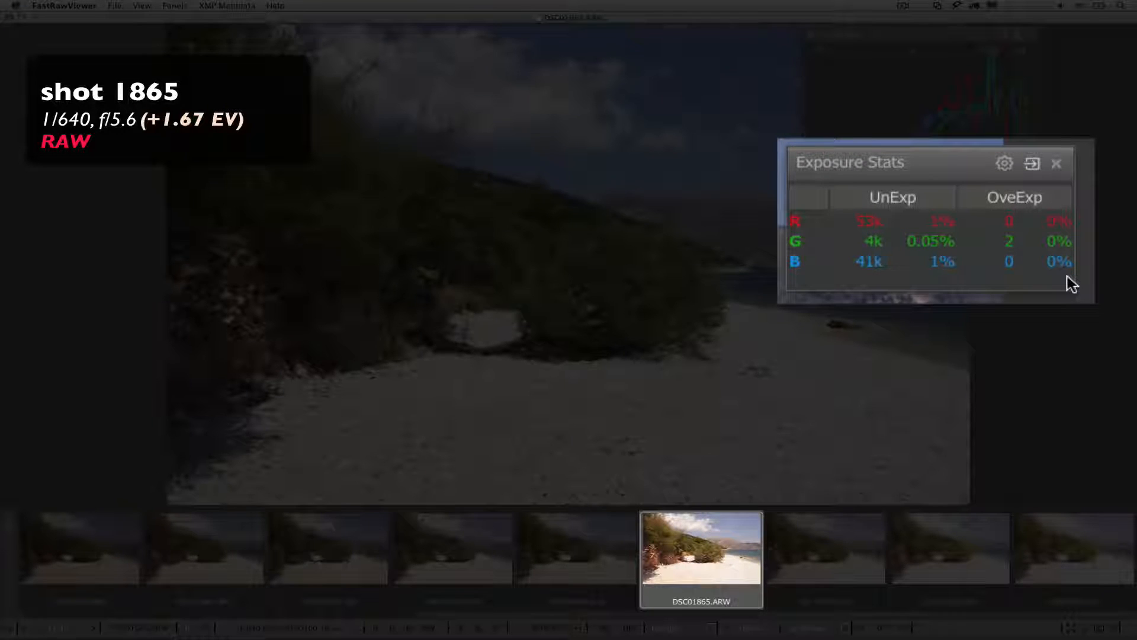
mouse_move(980, 232)
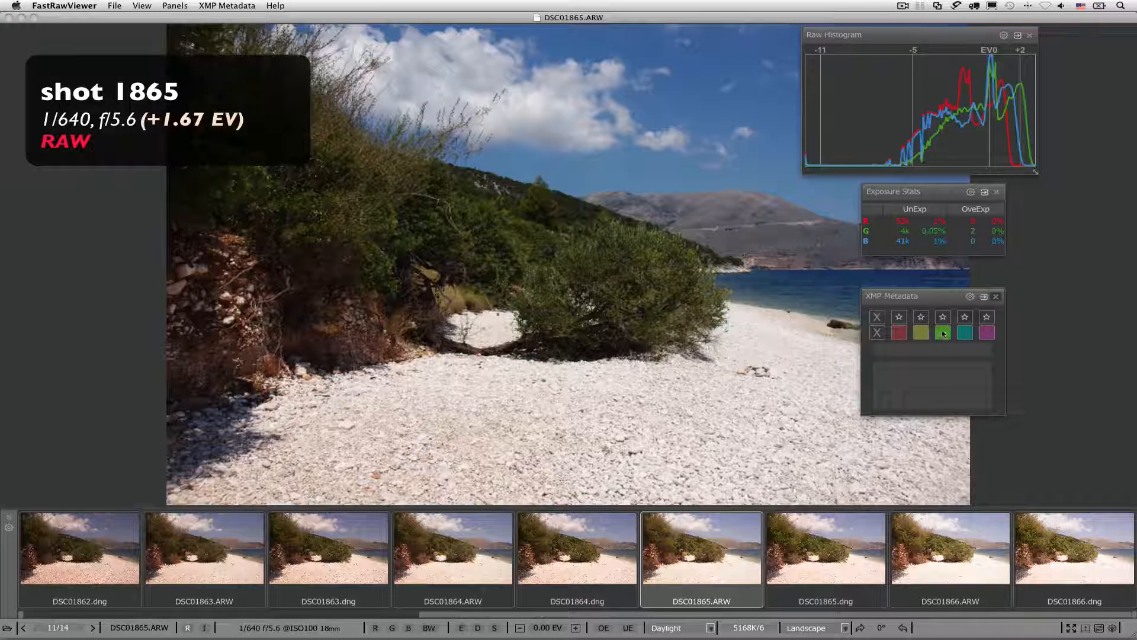
left_click(943, 317)
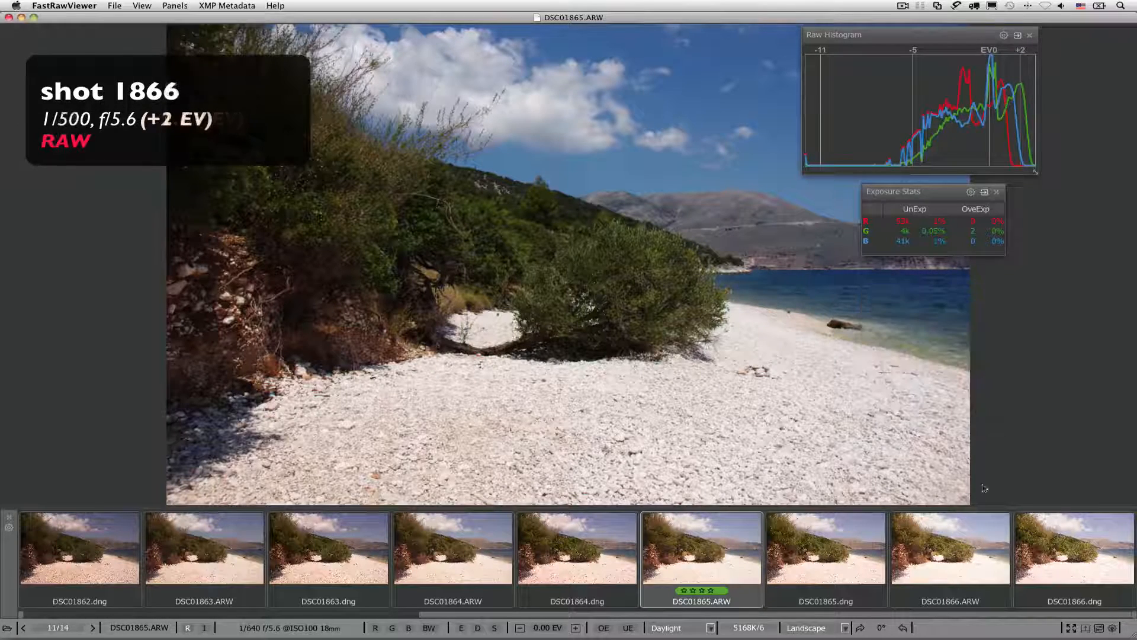
Step: Select DSC01866.ARW, the +2 EV bracket, showing green-channel overexposure in the stats
left_click(950, 549)
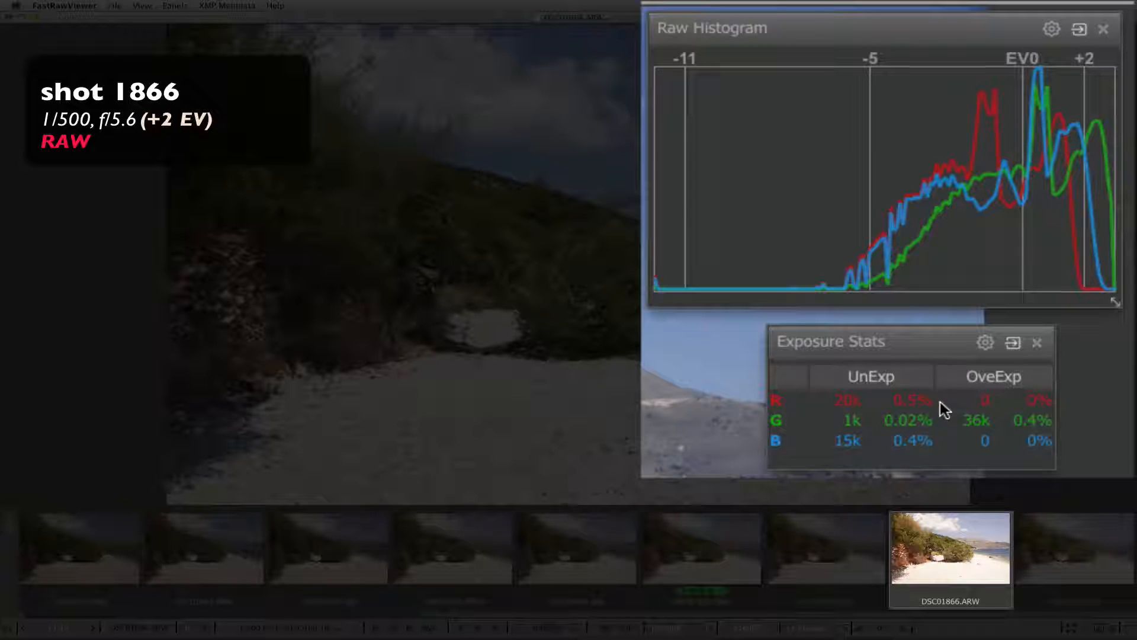
mouse_move(949, 434)
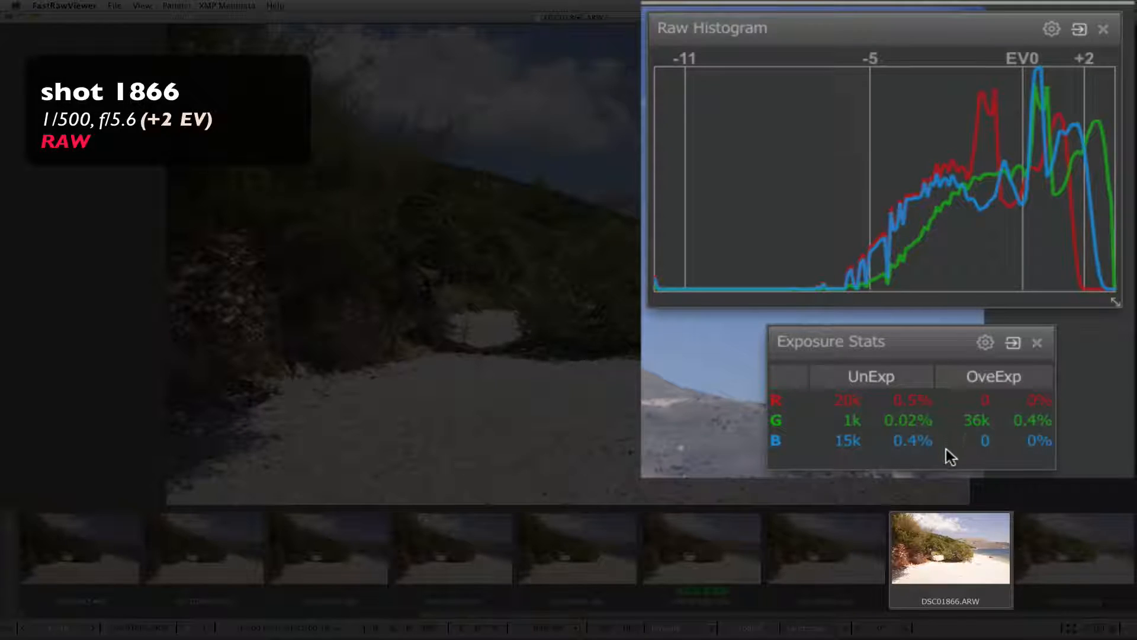
mouse_move(998, 479)
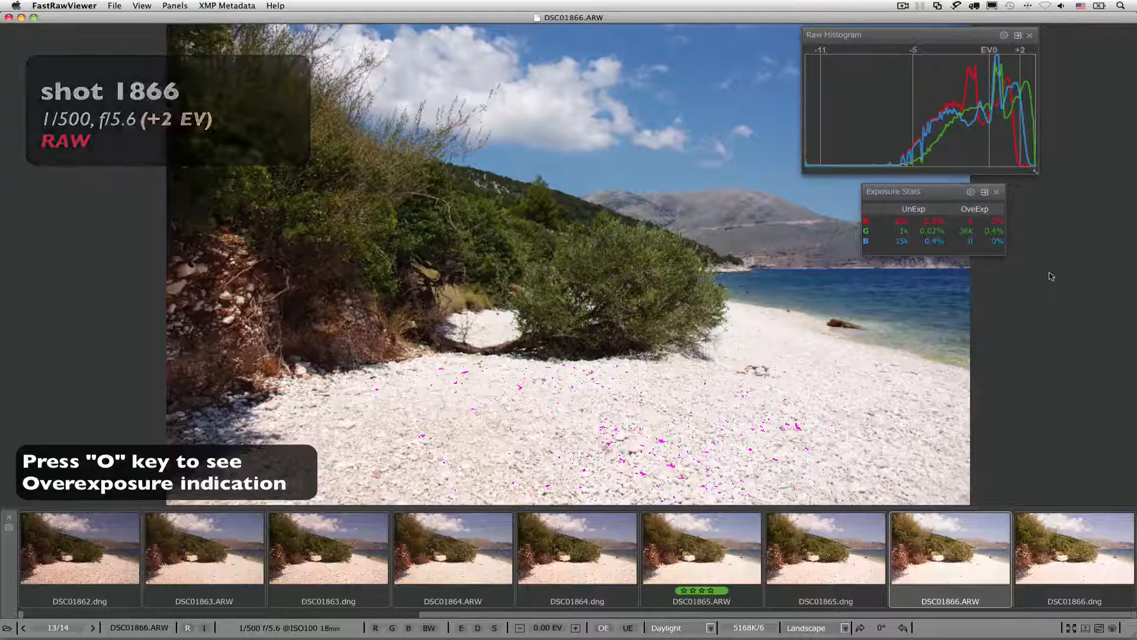
Step: Hide the overexposure overlay, rate shot 1866 five stars and clear shot 1865's rating
key("u")
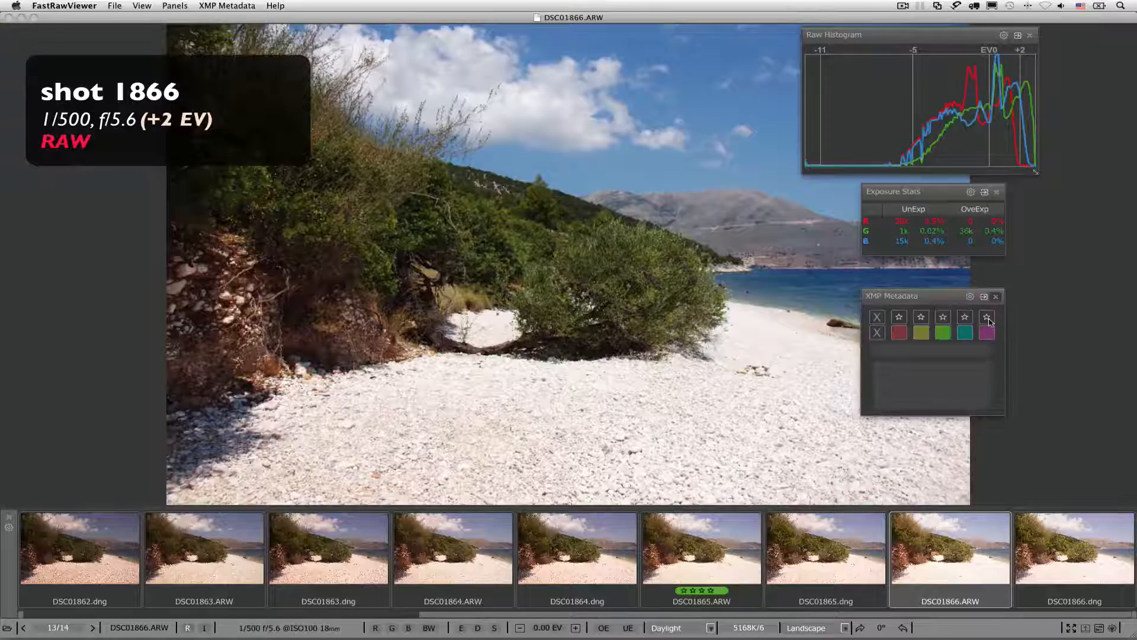
left_click(987, 333)
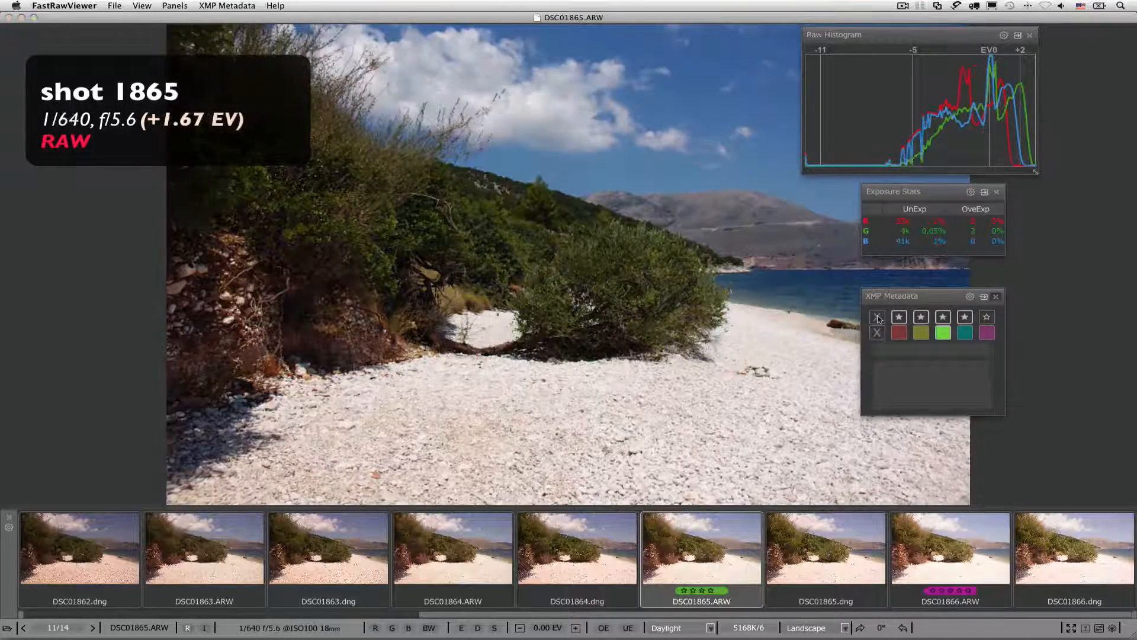
left_click(877, 333)
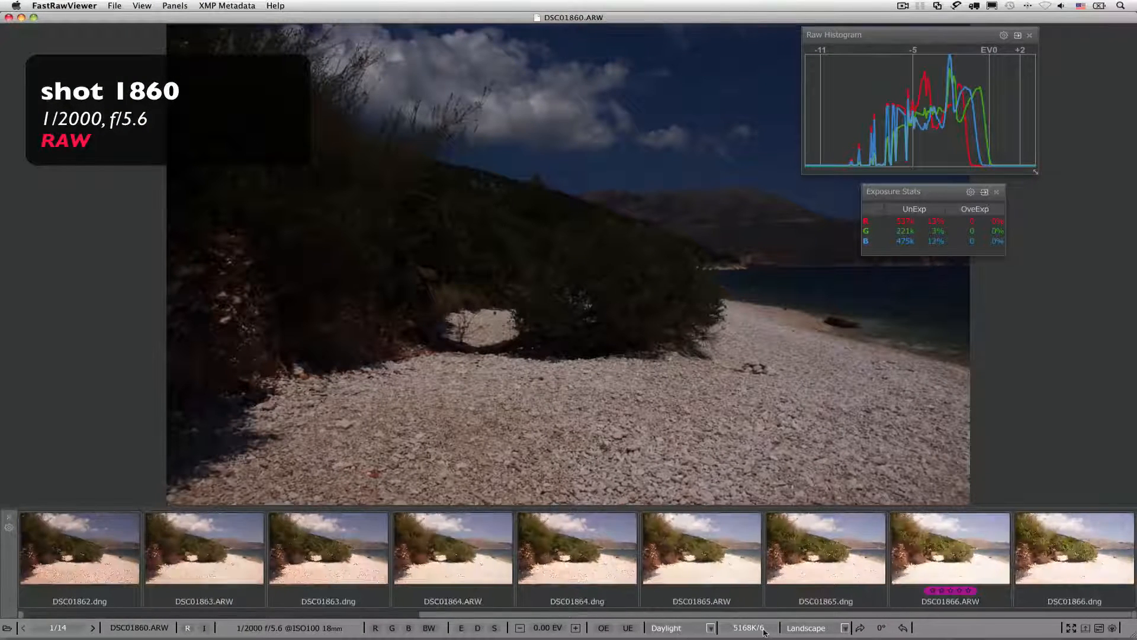
Step: Show DSC01866.ARW full view without panels or filmstrip and bring up the FastRawViewer menu
left_click(949, 547)
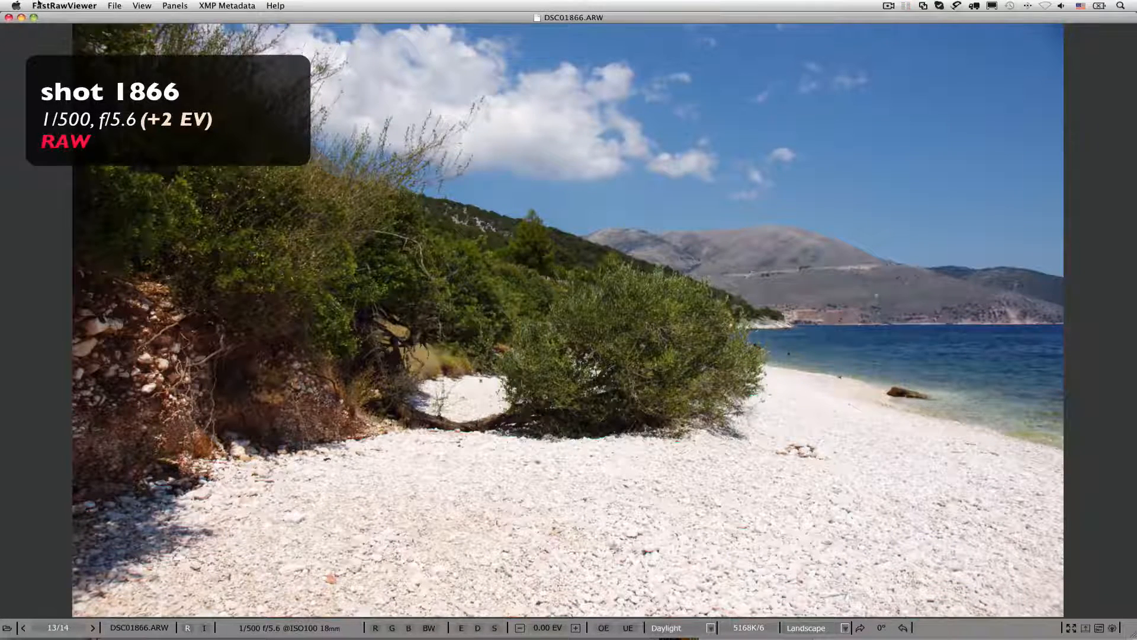
left_click(64, 6)
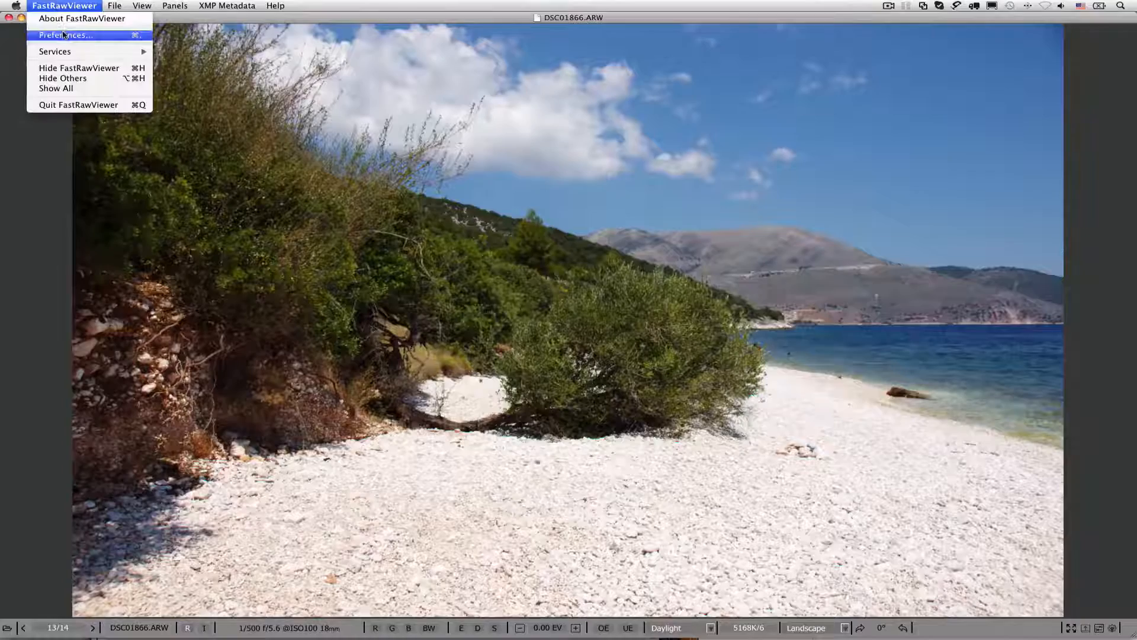
Step: Review the Image Display preferences and dismiss the window, keeping shot 1866 on screen
left_click(65, 35)
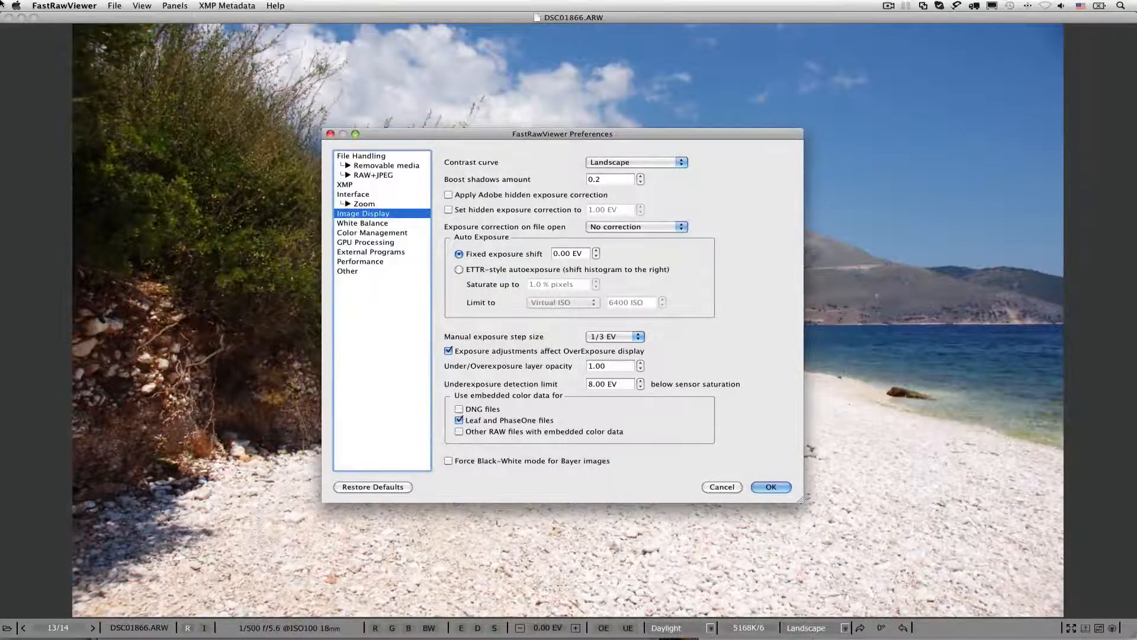
left_click(772, 487)
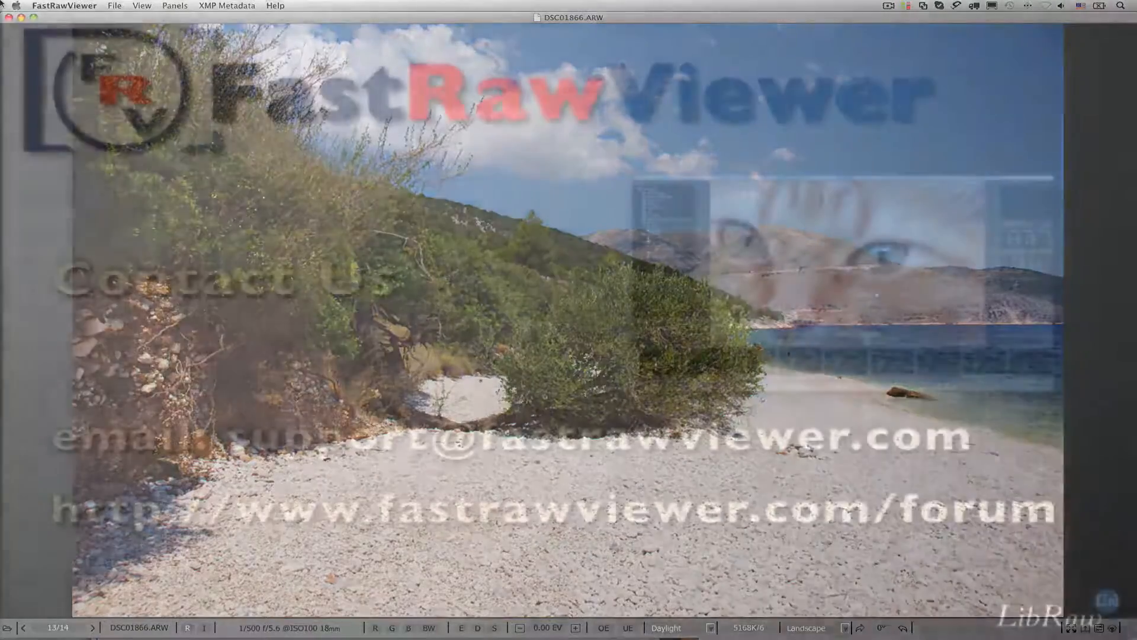